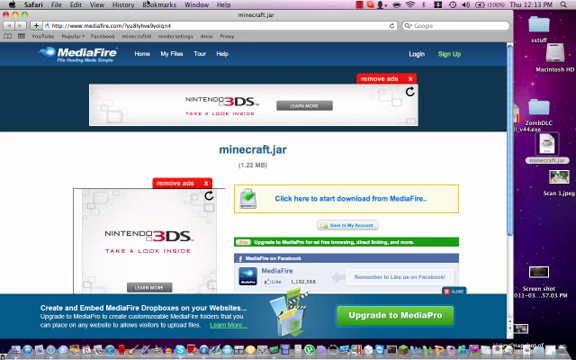
pyautogui.moveTo(306, 168)
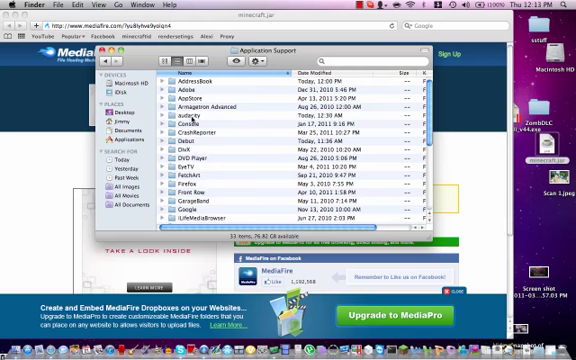
# Step: Scroll through Application Support to reach the minecraft bin folder contents
pyautogui.scroll(-3)
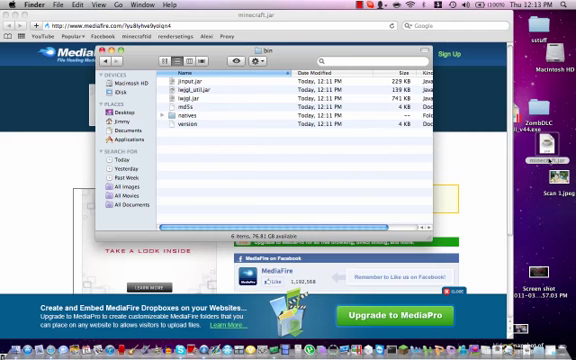
# Step: Drag minecraft.jar from the desktop into the minecraft bin folder window
pyautogui.click(200, 115)
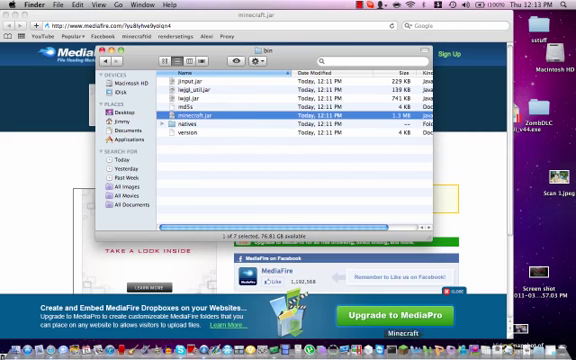